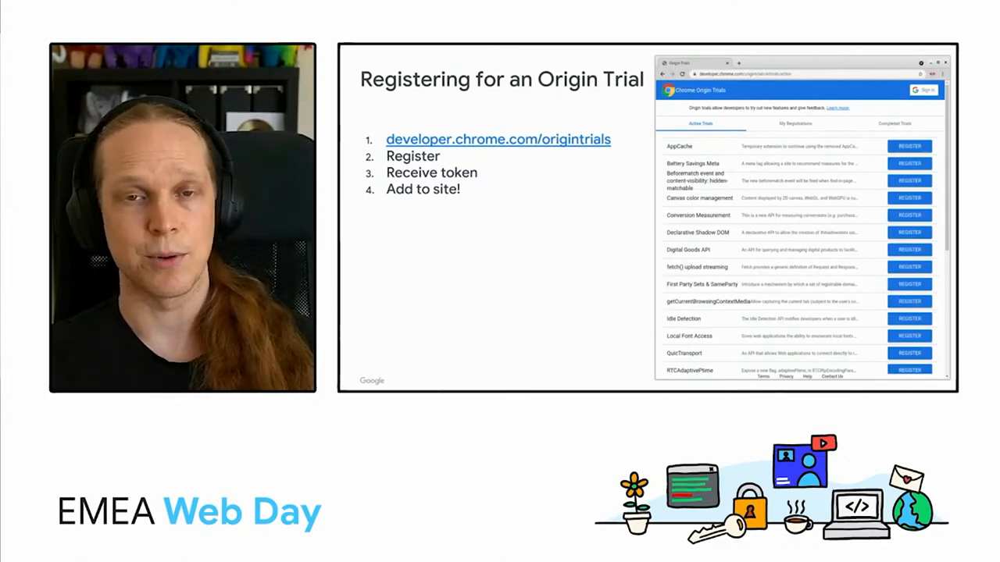
{"action": "left_click", "coordinate": [910, 216]}
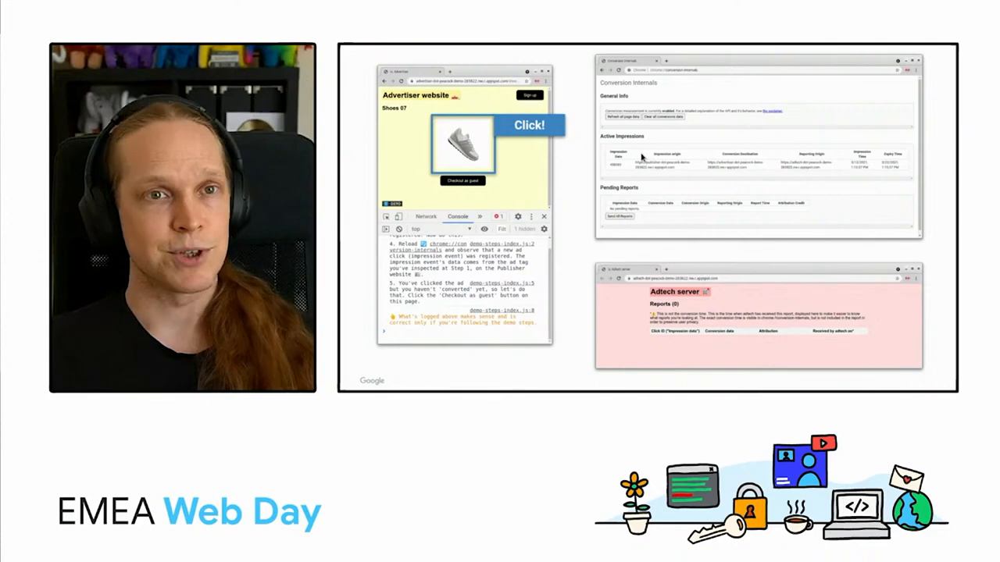
{"action": "left_click", "coordinate": [463, 180]}
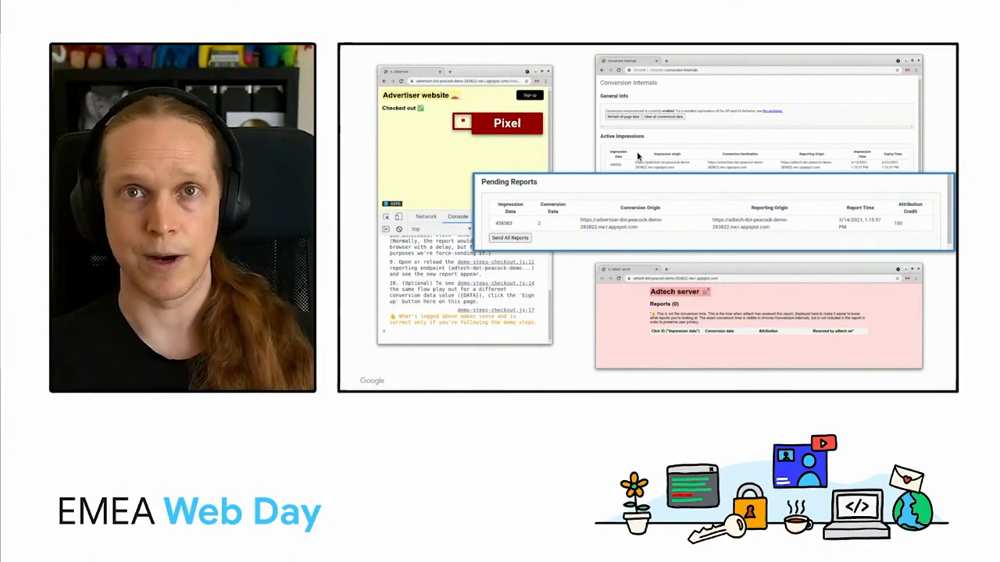
{"action": "left_click", "coordinate": [510, 237]}
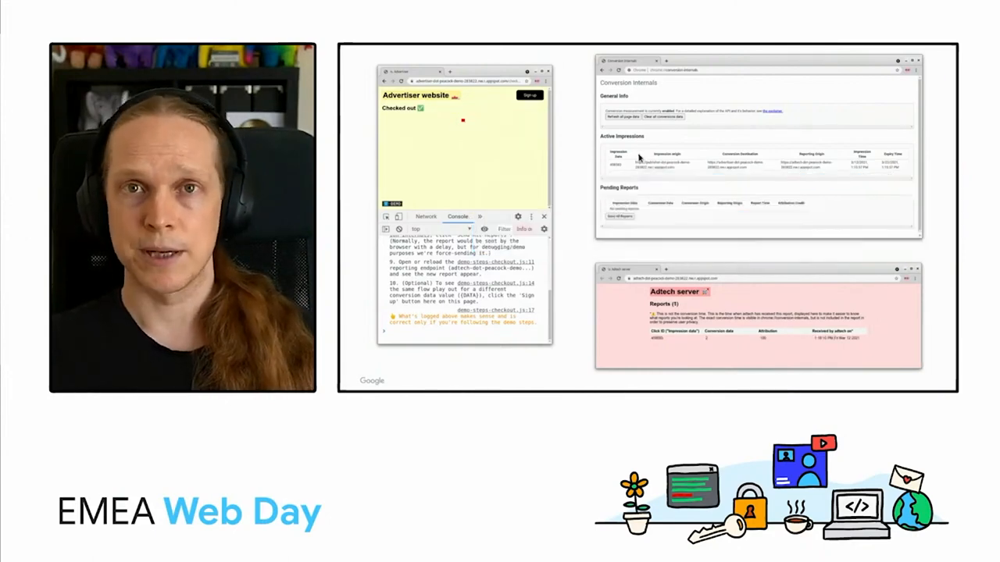